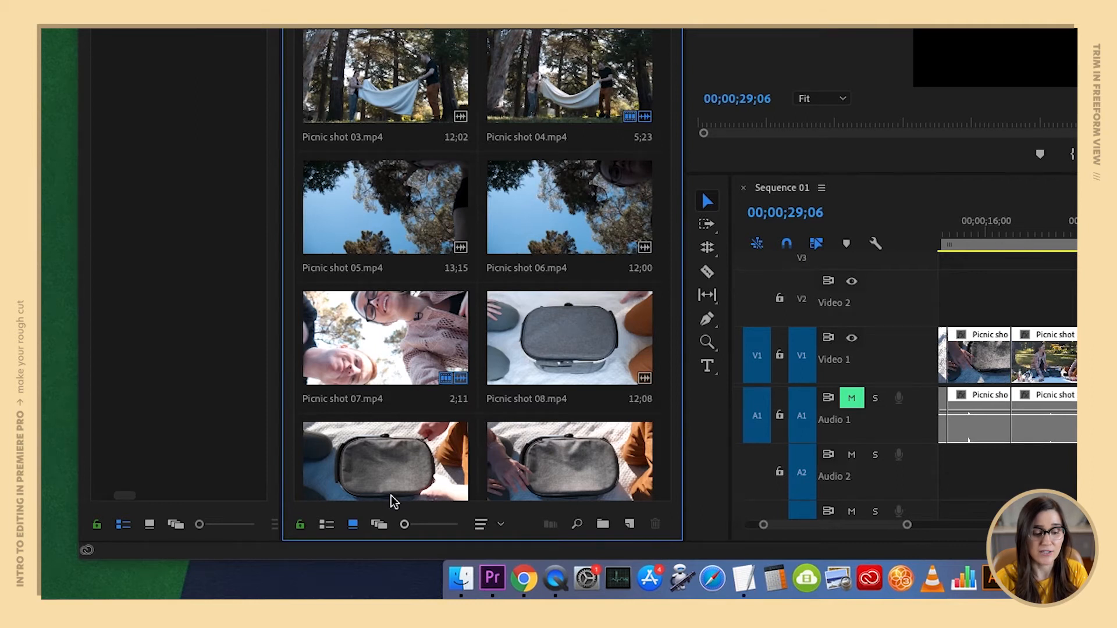
{"action": "mouse_move", "coordinate": [326, 525]}
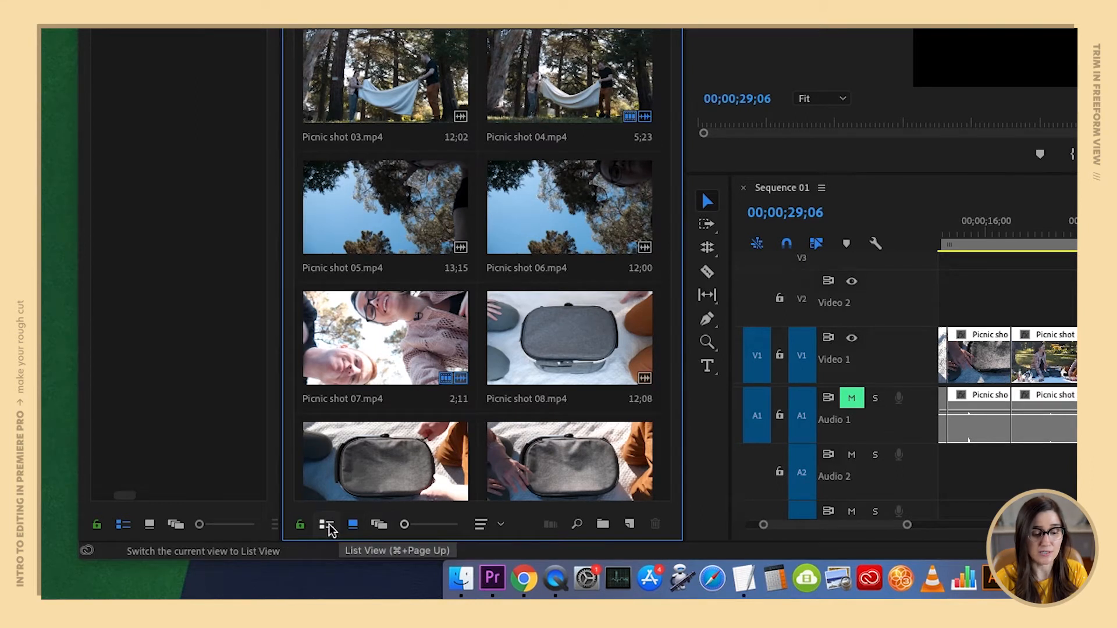
{"action": "mouse_move", "coordinate": [376, 531]}
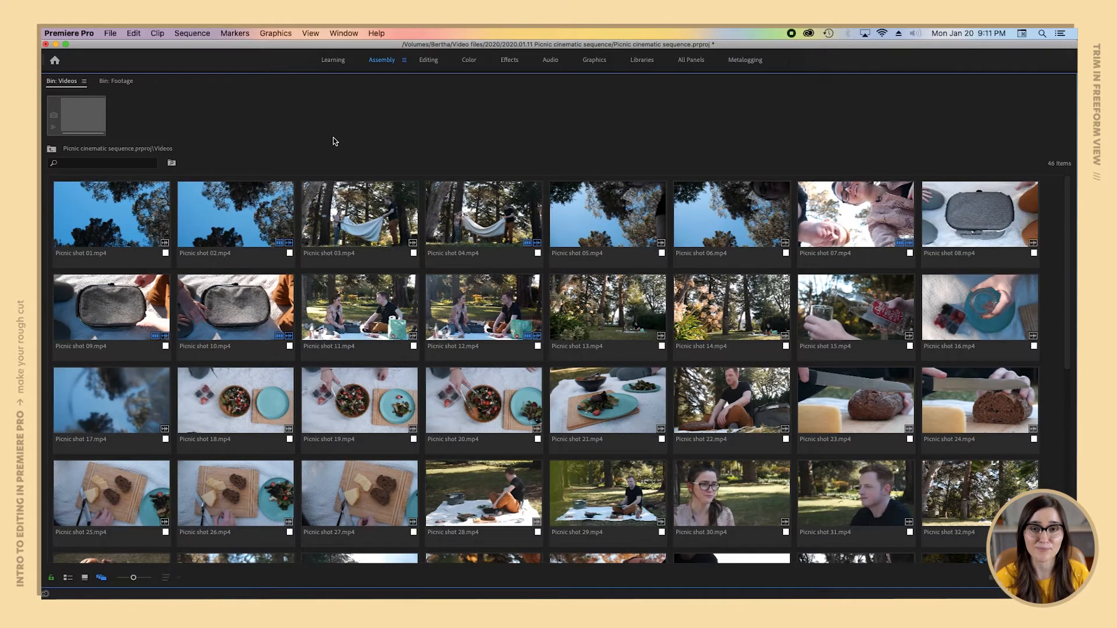
Step: Pull Picnic shot 03 out of the grid and pile it with other picnic clips
{"action": "left_click", "coordinate": [359, 214]}
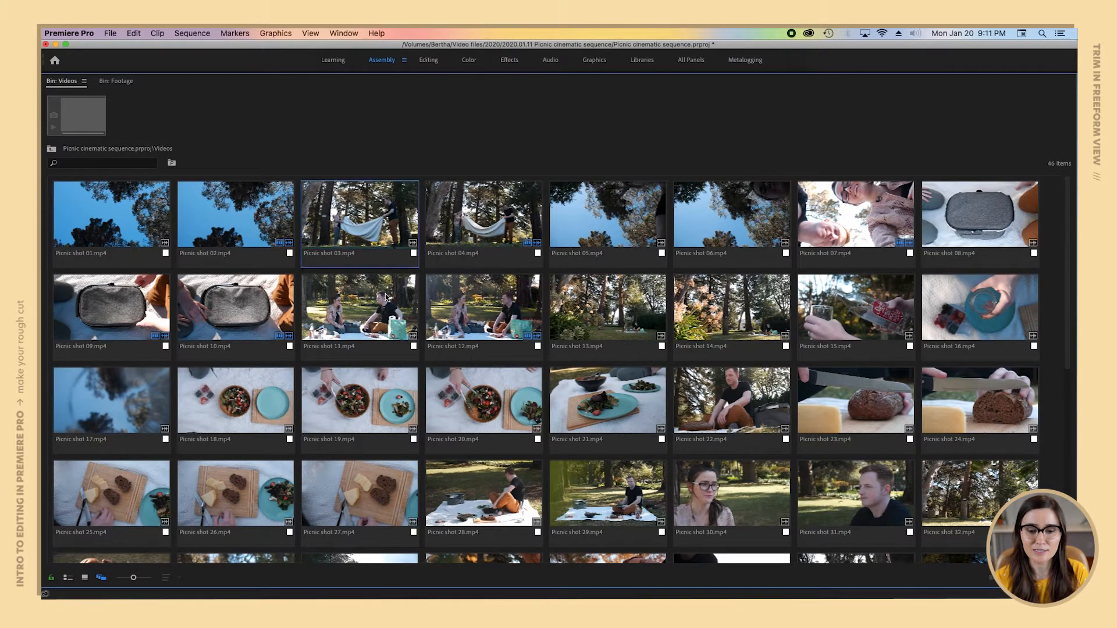
{"action": "left_click", "coordinate": [484, 399]}
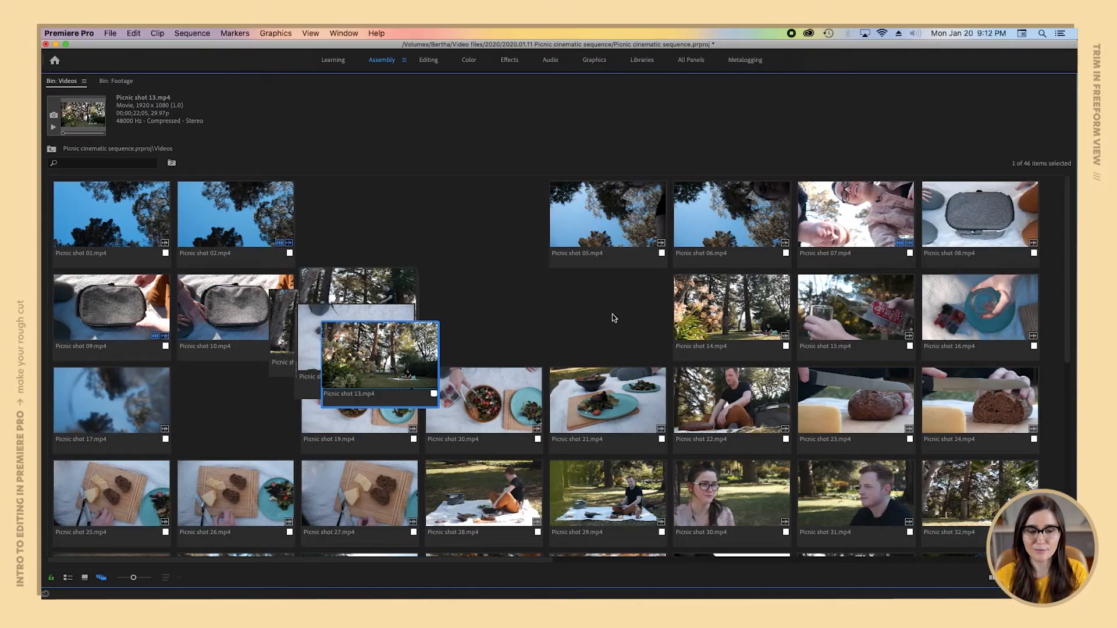
{"action": "mouse_move", "coordinate": [471, 281]}
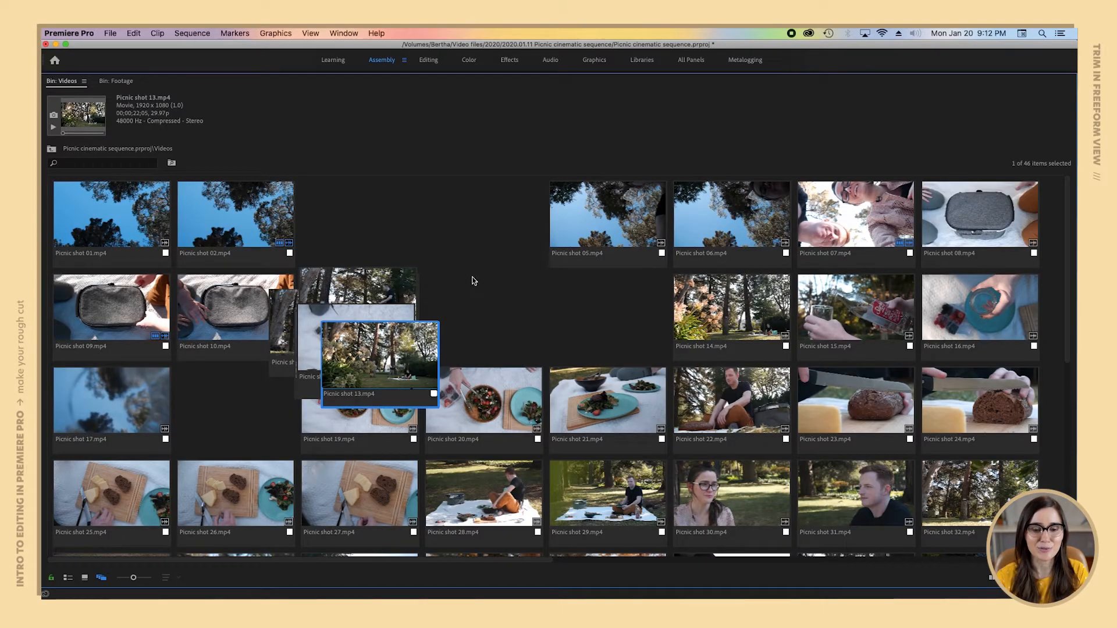
Step: Align the scattered clips to the grid, then stack Picnic shot 15 onto a related clip
{"action": "right_click", "coordinate": [472, 281]}
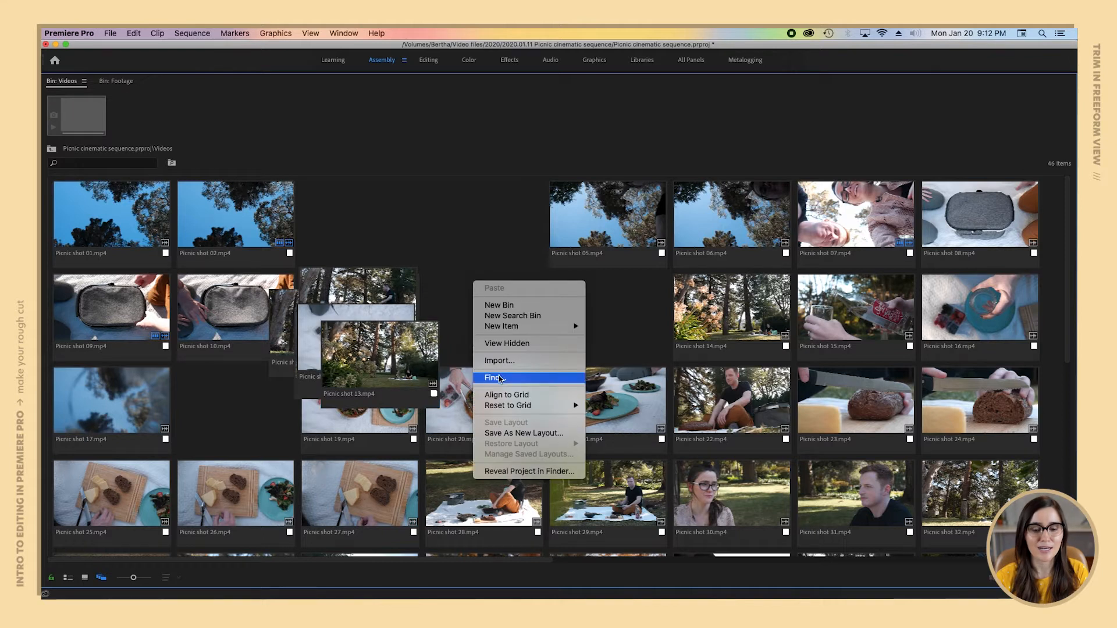
{"action": "left_click", "coordinate": [506, 394]}
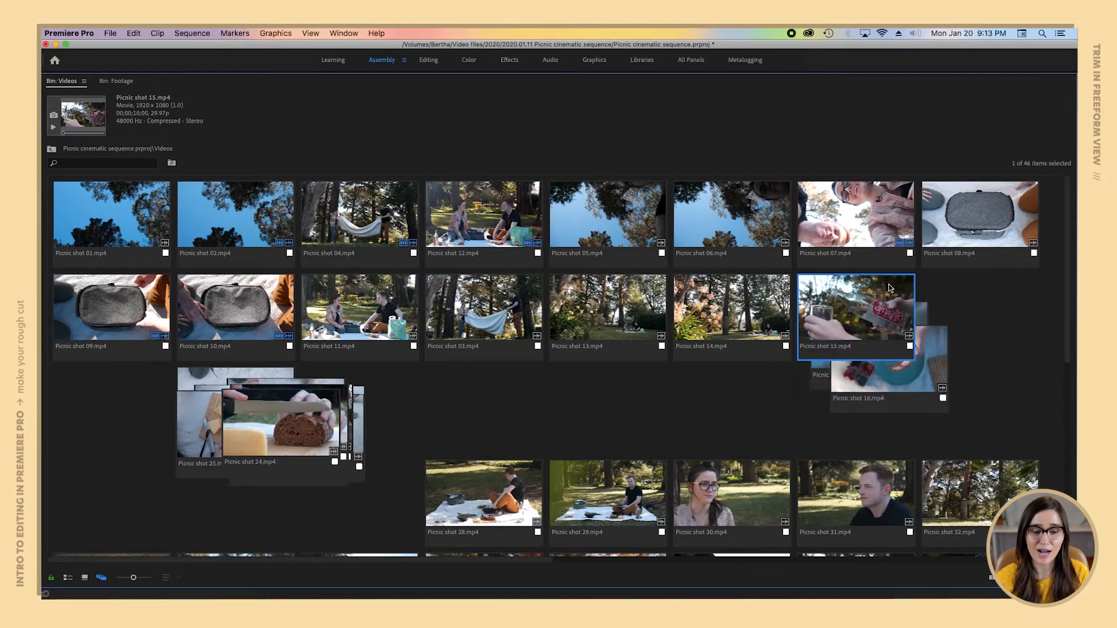
{"action": "left_click", "coordinate": [306, 219]}
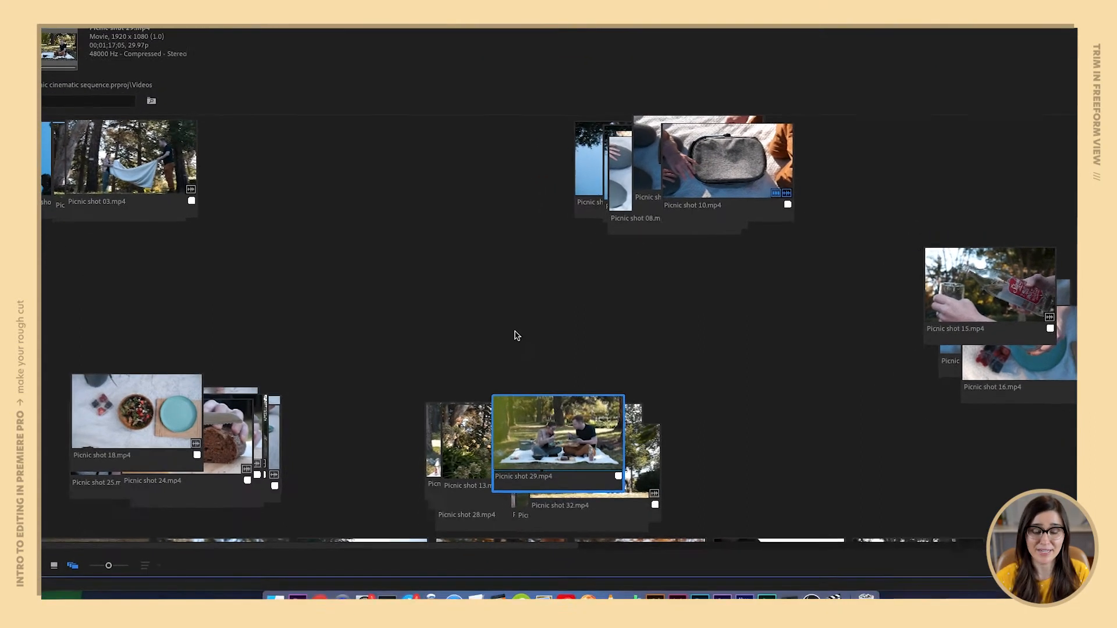
Step: Reset the freeform bin to a grid sorted by Name
{"action": "right_click", "coordinate": [516, 335]}
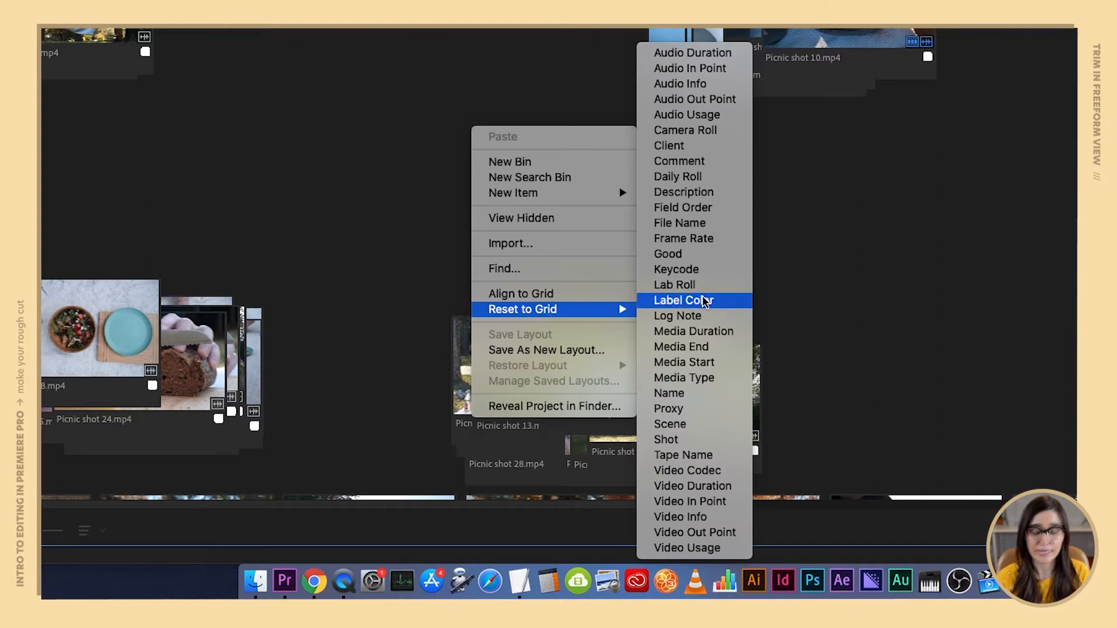
{"action": "mouse_move", "coordinate": [705, 392]}
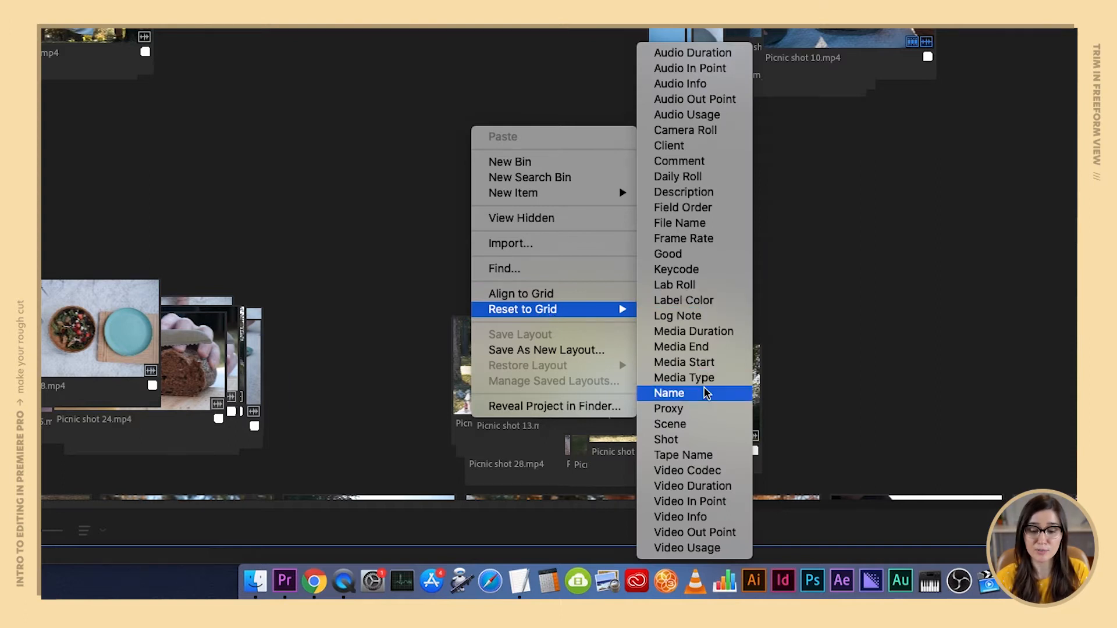
{"action": "left_click", "coordinate": [668, 392]}
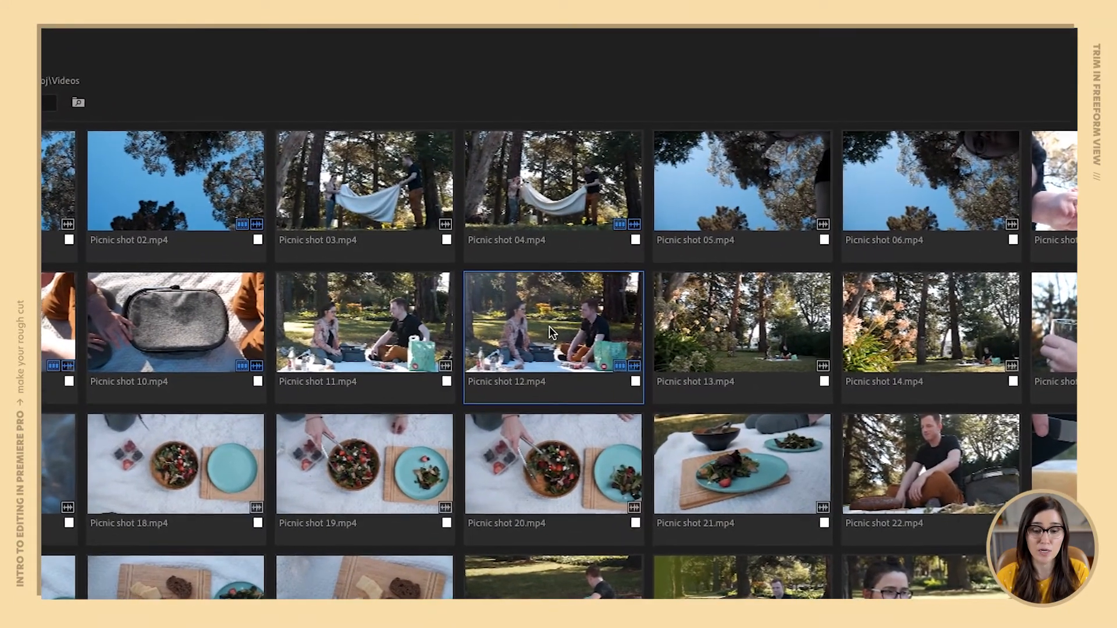
{"action": "mouse_move", "coordinate": [617, 376]}
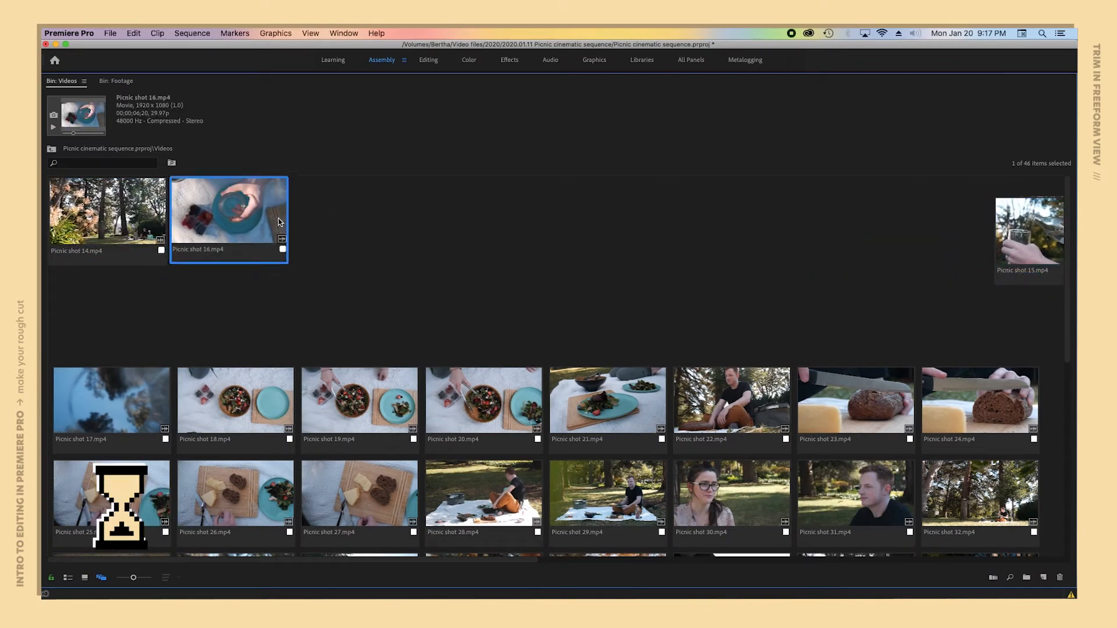
Step: Move Picnic shot 17 and the next clip up into the top row of the bin
{"action": "left_click", "coordinate": [112, 399]}
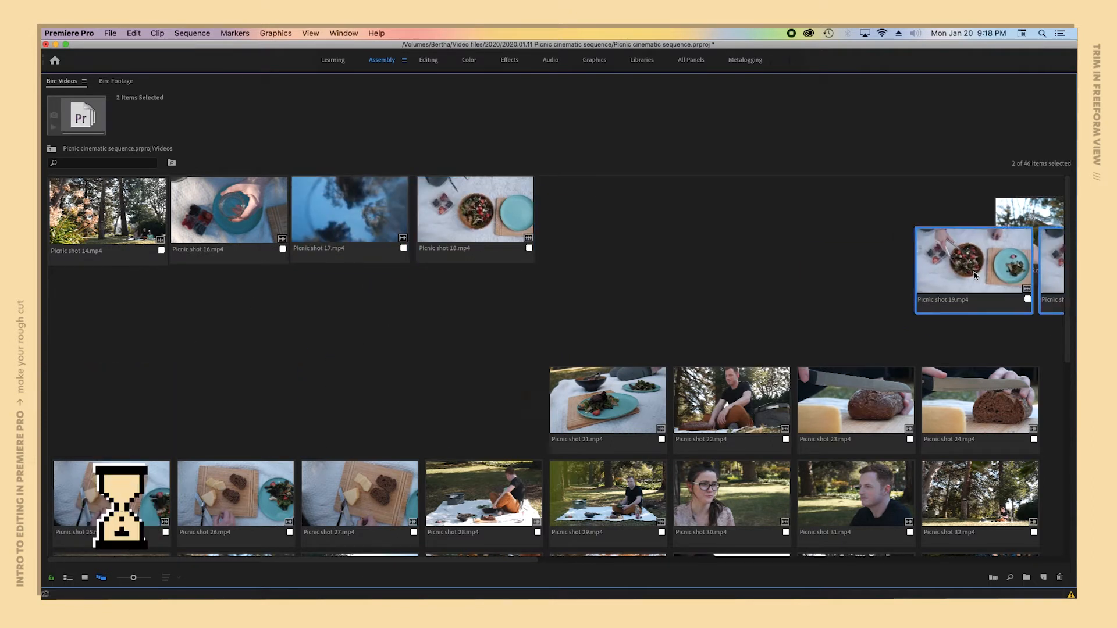
{"action": "left_click", "coordinate": [607, 399]}
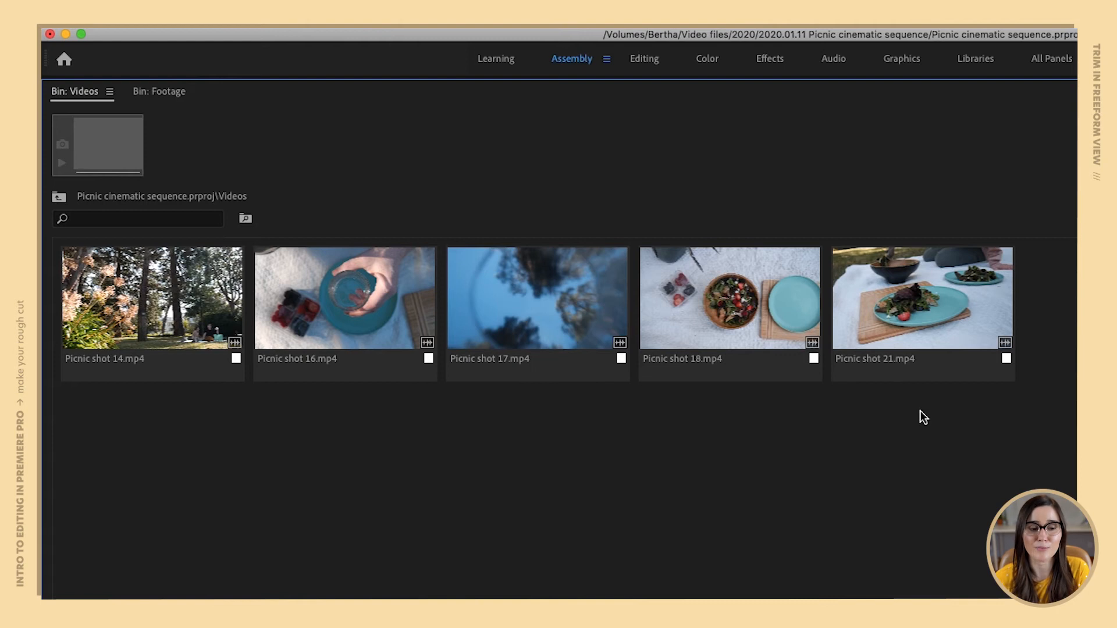
{"action": "mouse_move", "coordinate": [242, 423]}
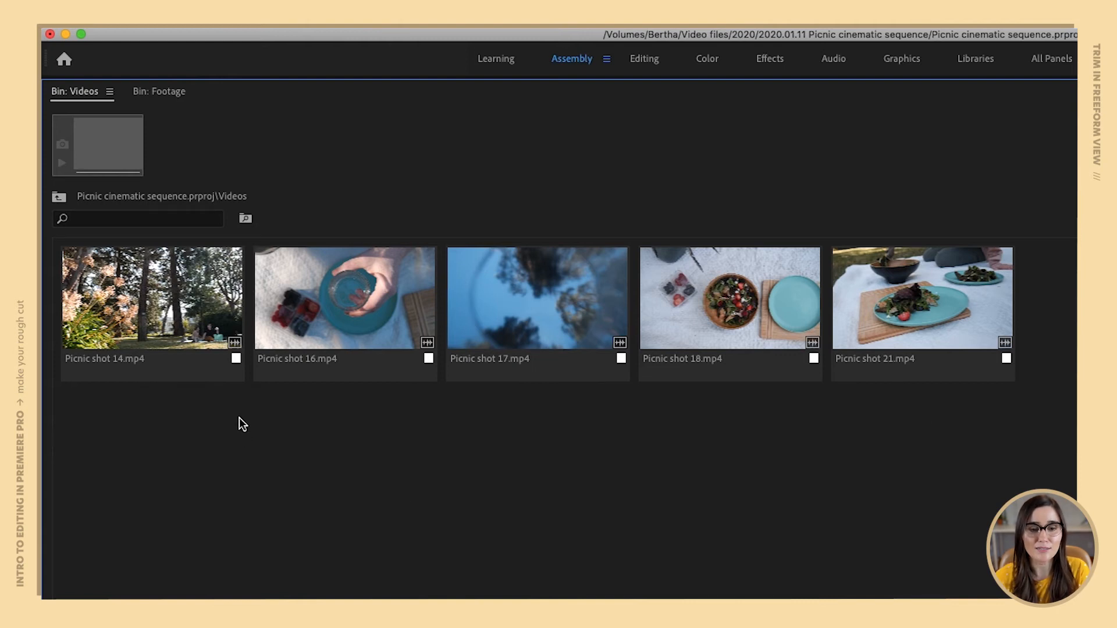
{"action": "mouse_move", "coordinate": [855, 425]}
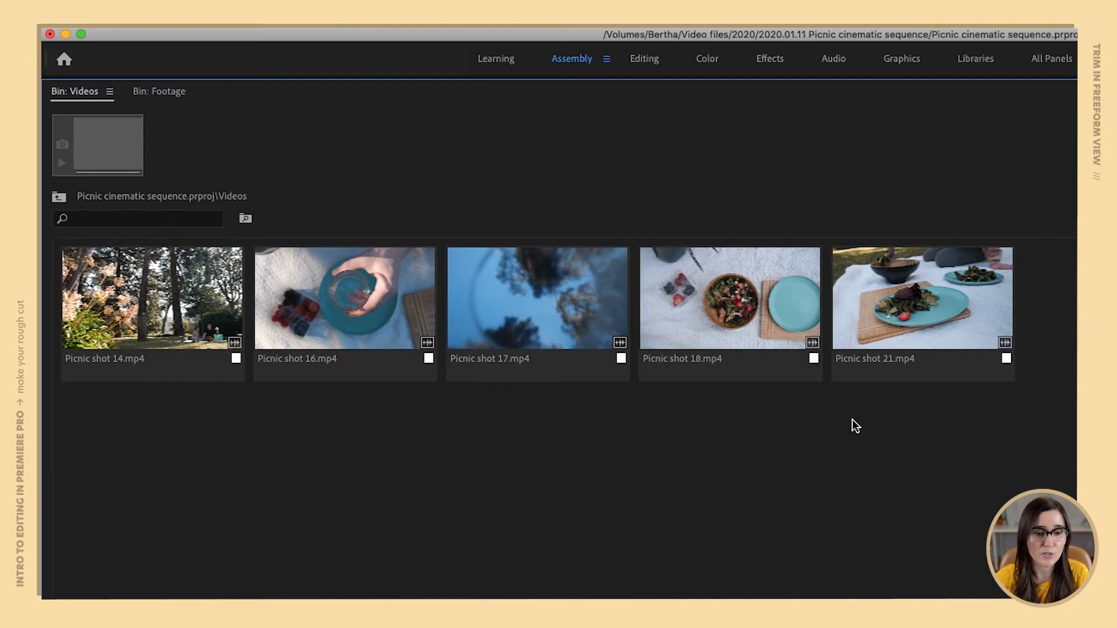
Step: Swap Picnic shot 17 into the second slot and shot 16 into the third slot
{"action": "left_click", "coordinate": [345, 298]}
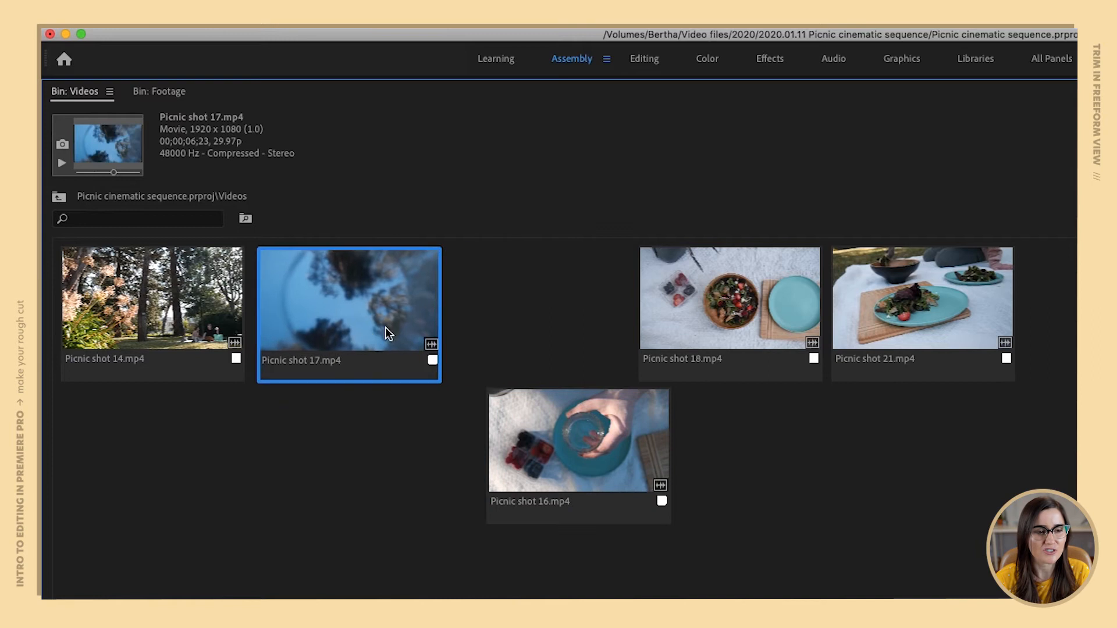
{"action": "left_click", "coordinate": [577, 439]}
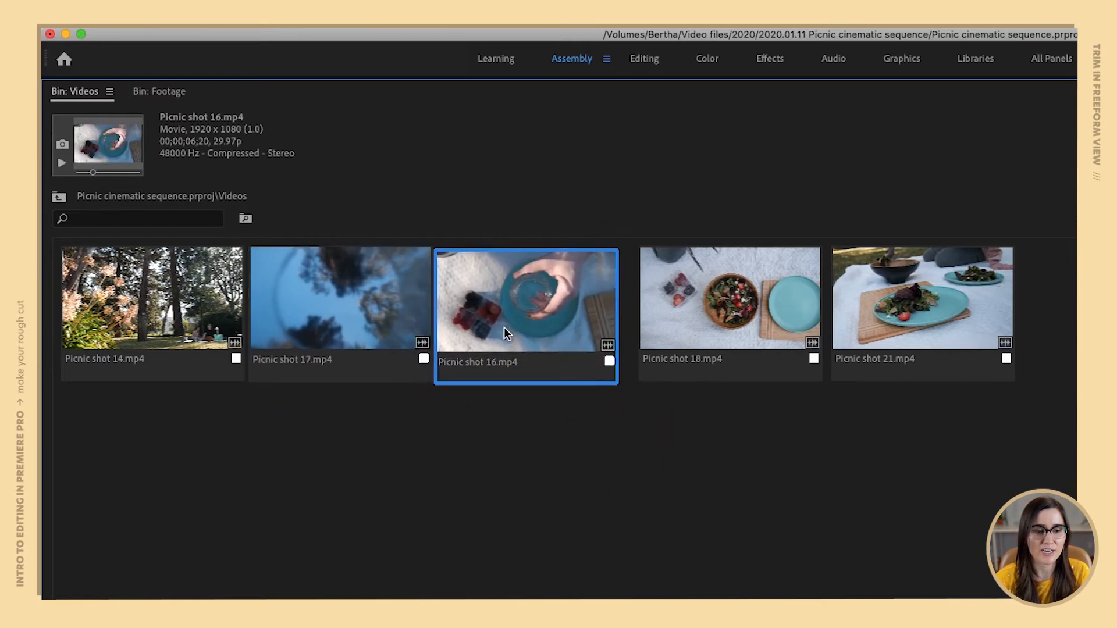
{"action": "left_click", "coordinate": [624, 486]}
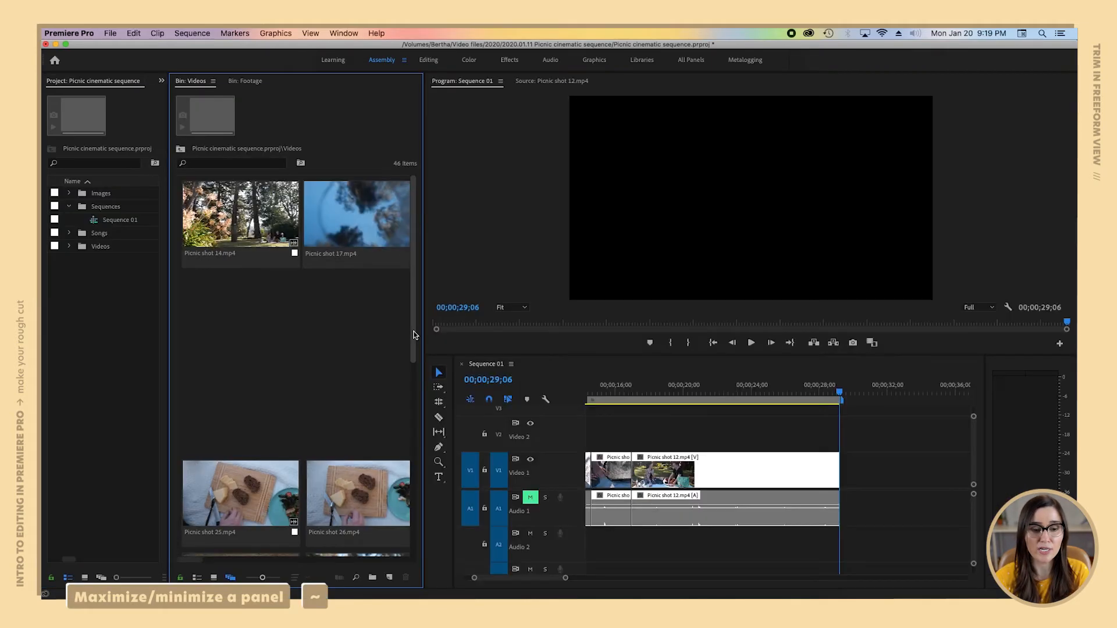
{"action": "mouse_move", "coordinate": [346, 356]}
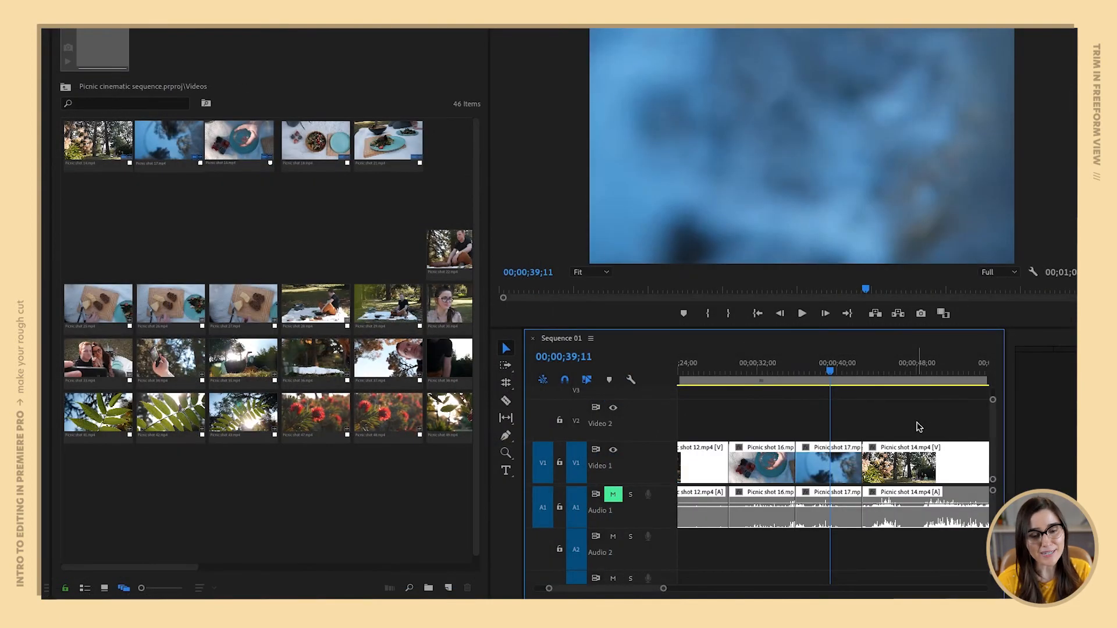
{"action": "mouse_move", "coordinate": [815, 485]}
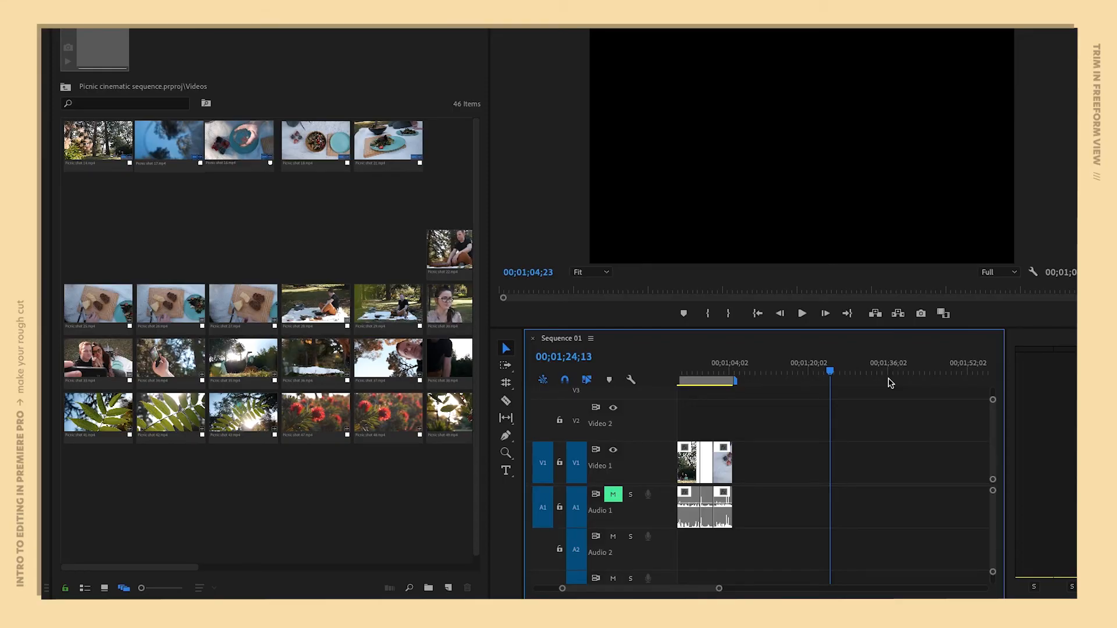
Step: Select all five top-row clips, shots 14 through 21, as one group
{"action": "left_click", "coordinate": [98, 147]}
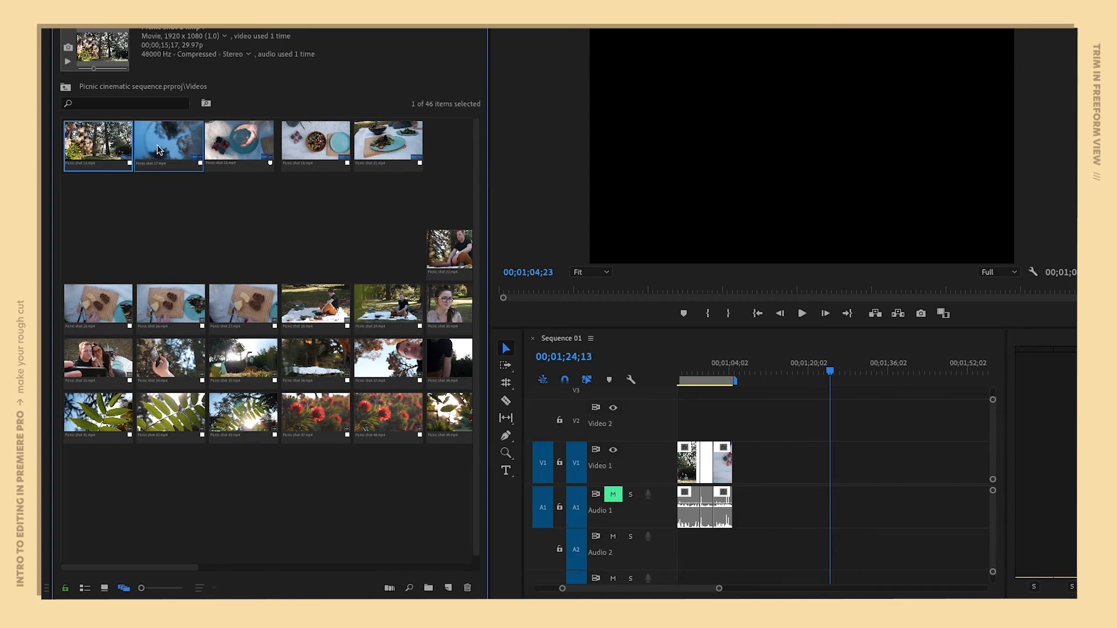
{"action": "left_click", "coordinate": [389, 145]}
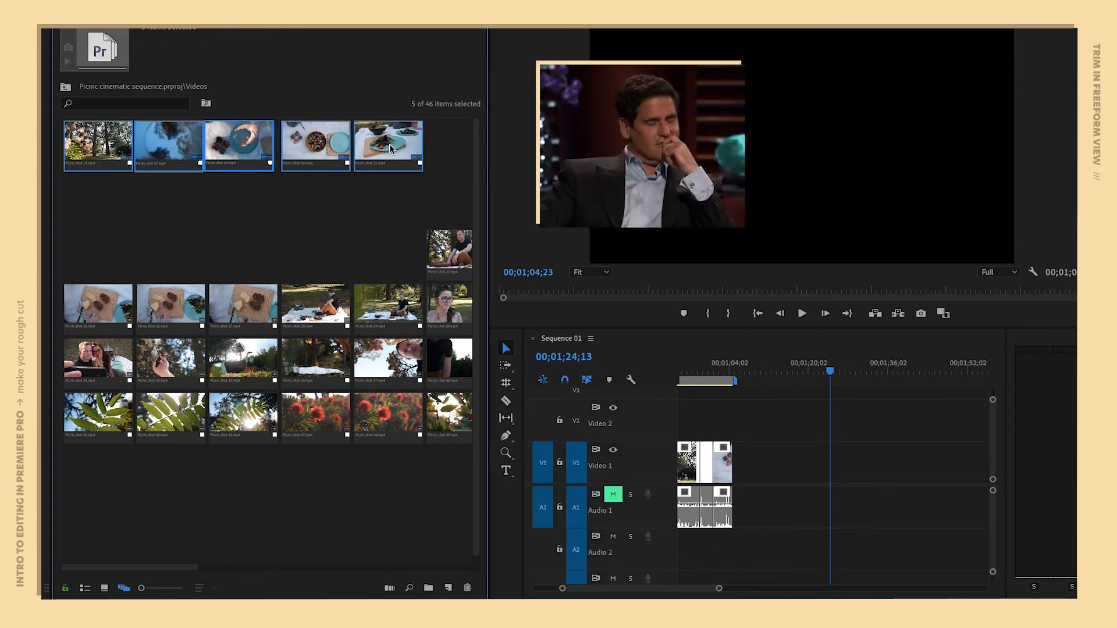